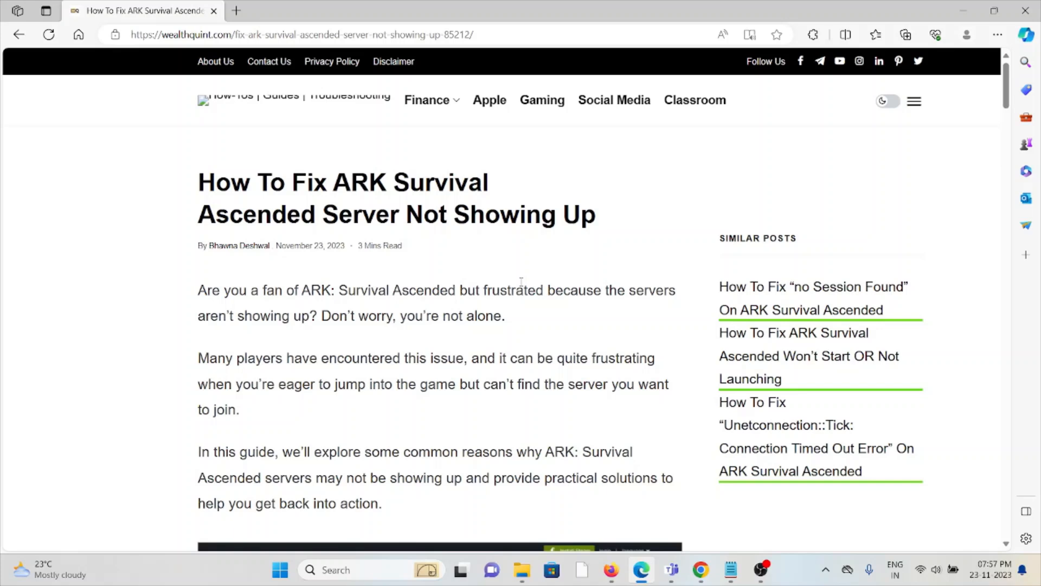
pyautogui.moveTo(443, 350)
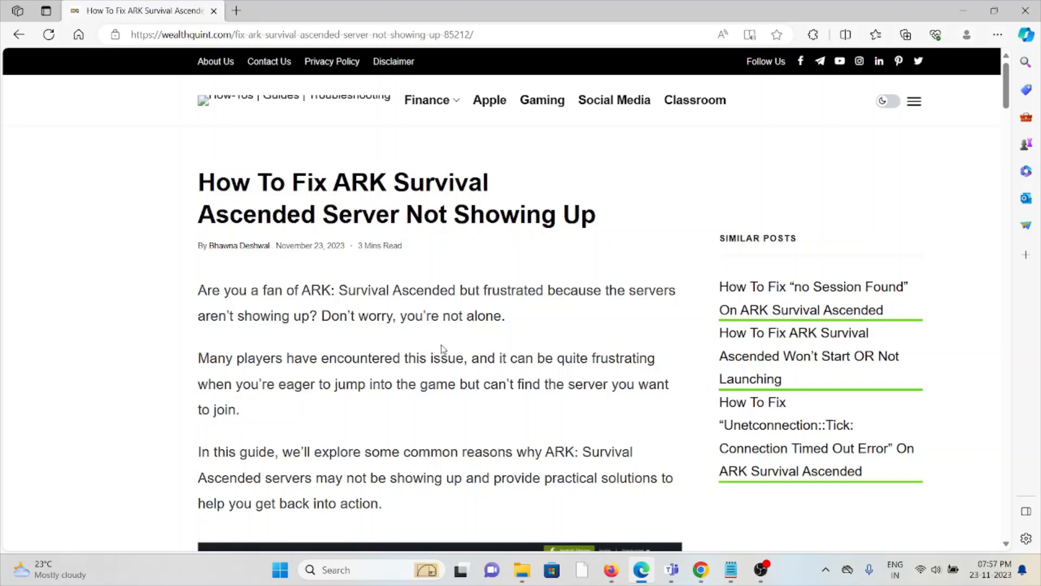
pyautogui.moveTo(402, 346)
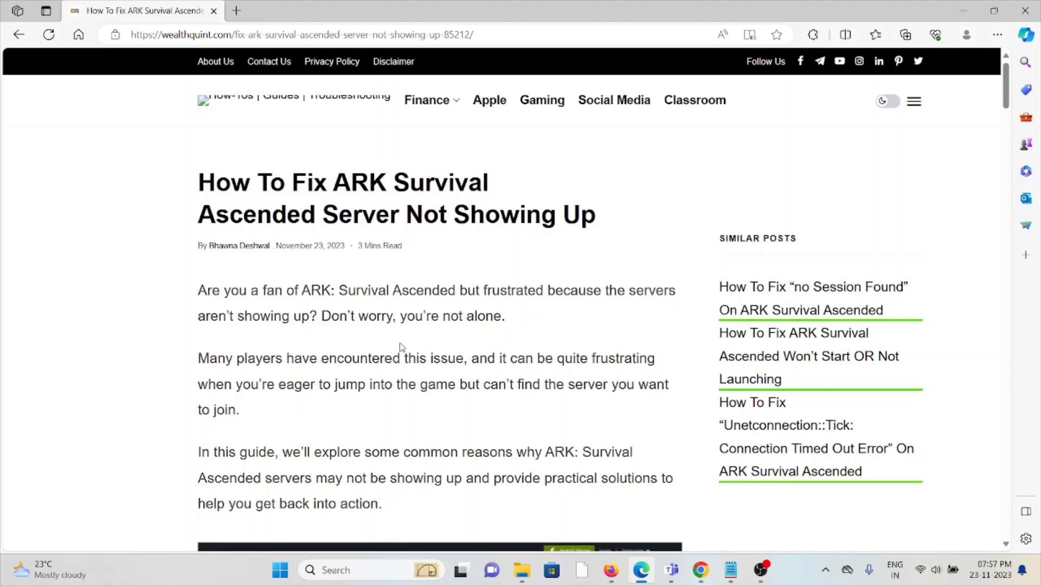
pyautogui.moveTo(381, 343)
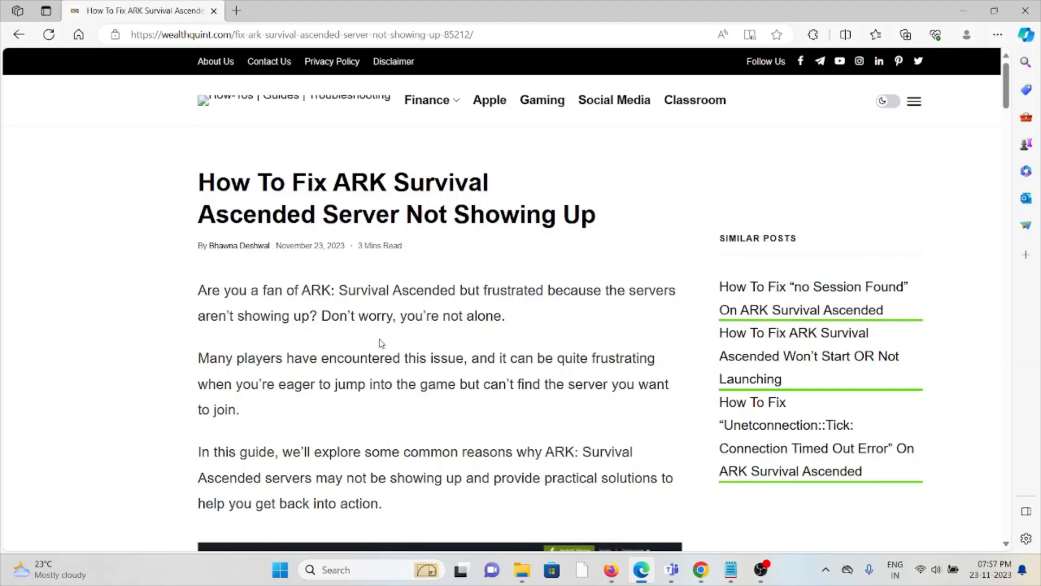
pyautogui.moveTo(345, 399)
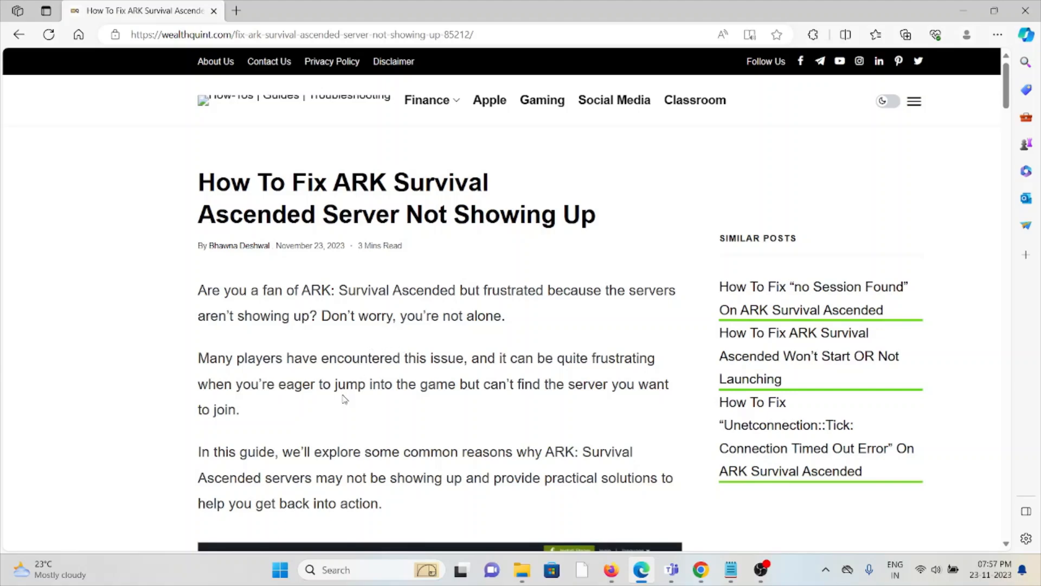
# Scroll past the intro to the '1. Check The Server Status Of ARK' heading
pyautogui.scroll(-3)
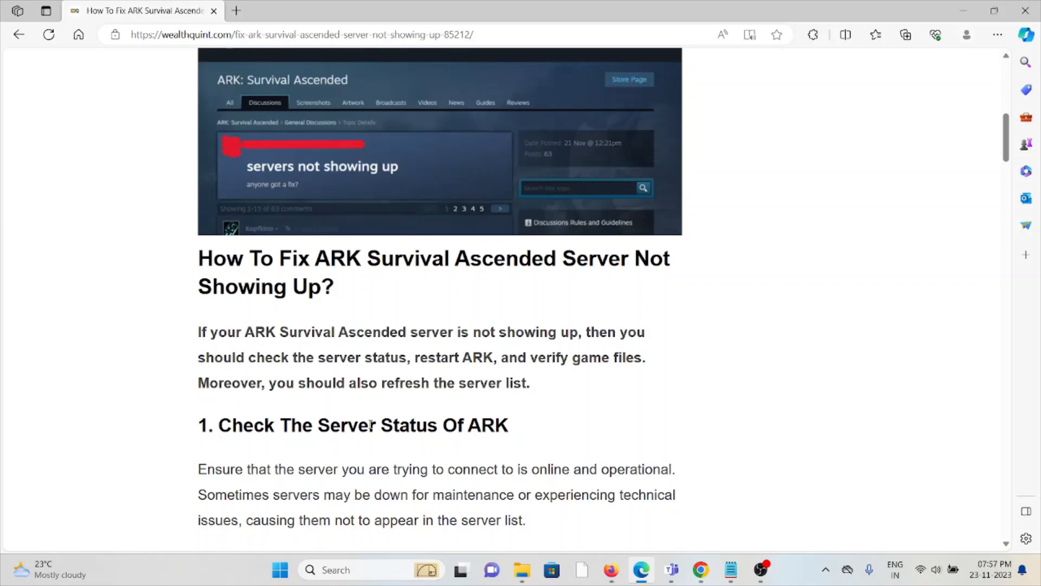
# Open the downdetector link in a new tab and scroll to '2. Restart ARK Survival Ascended'
pyautogui.scroll(-3)
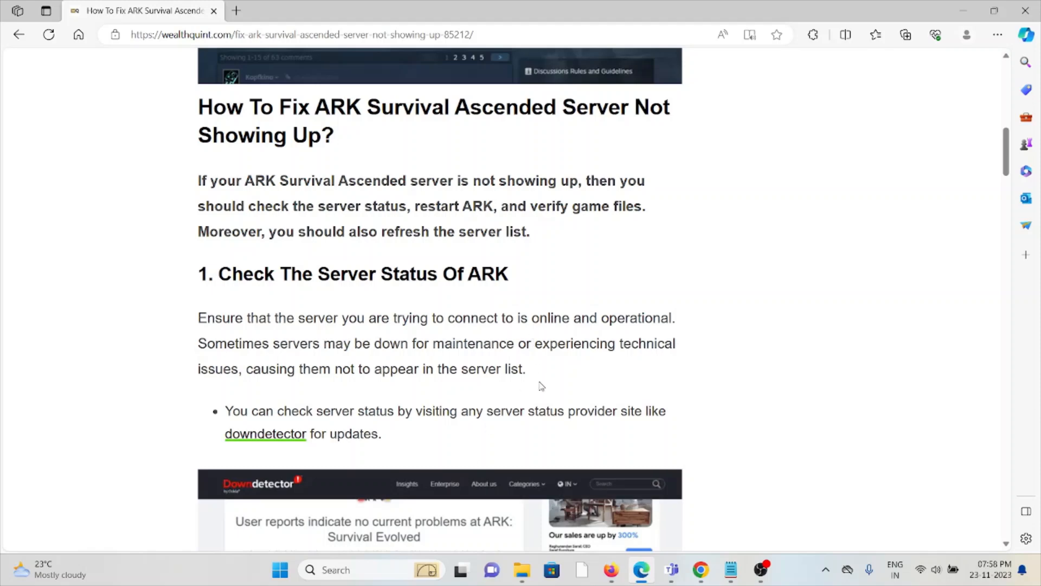
pyautogui.moveTo(518, 403)
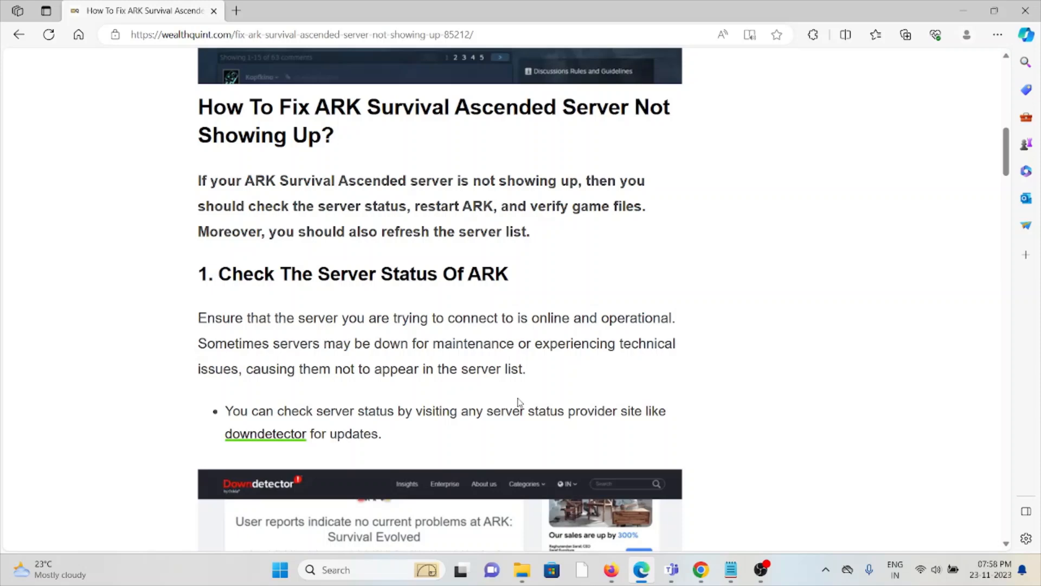
pyautogui.moveTo(510, 406)
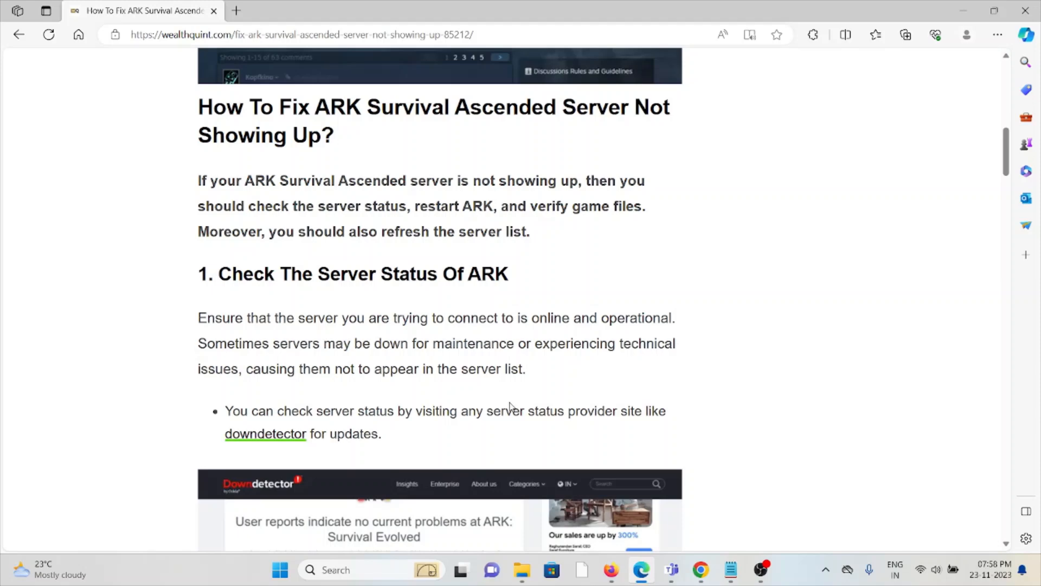
pyautogui.scroll(-3)
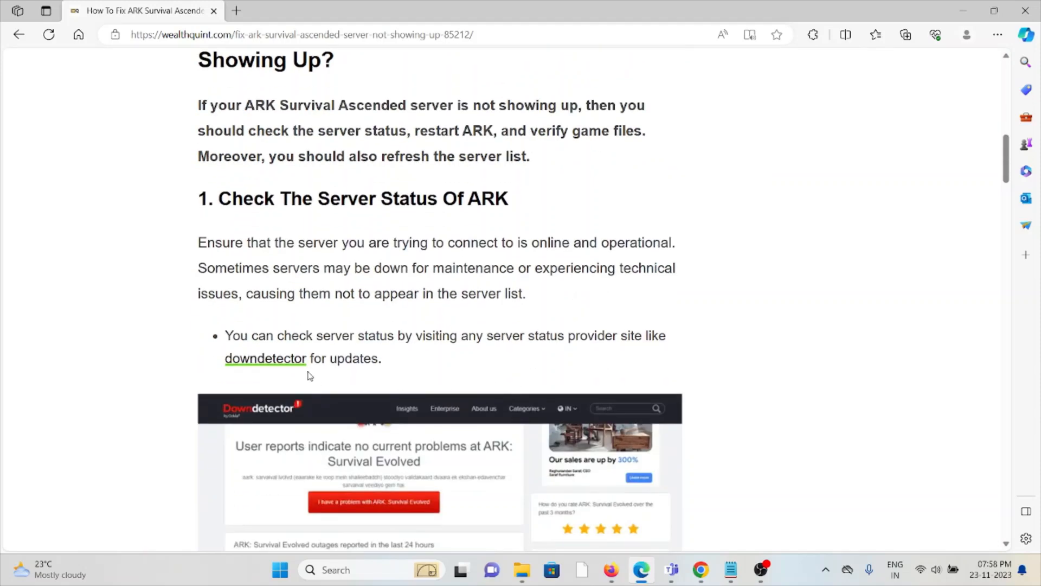
pyautogui.click(265, 358)
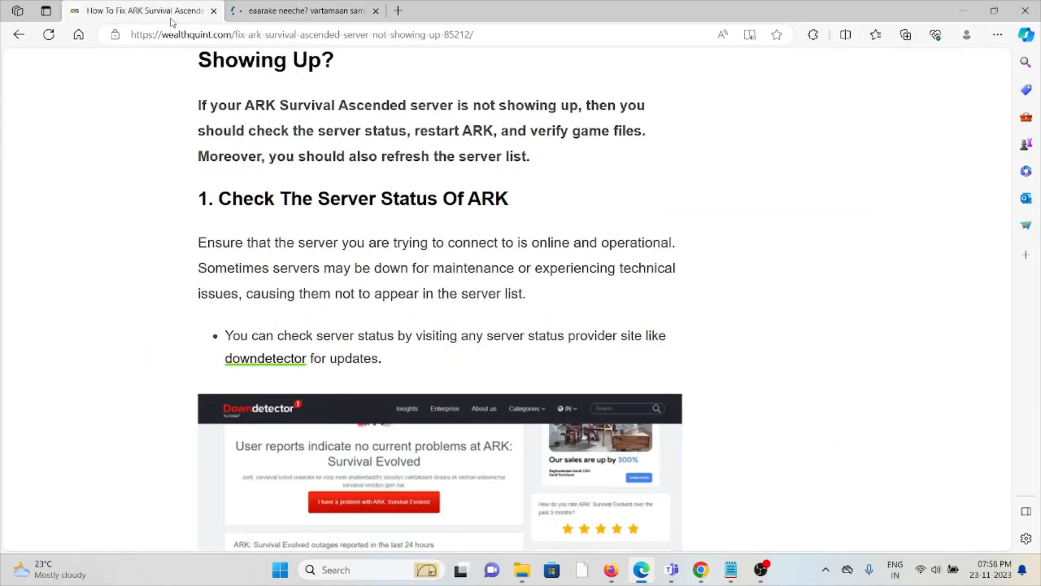
pyautogui.scroll(-3)
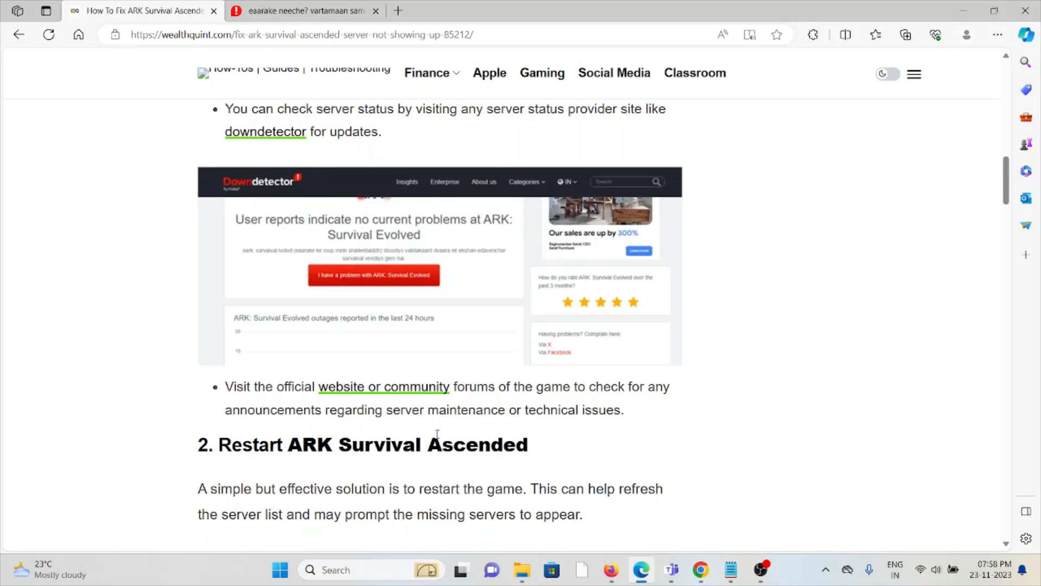
# Scroll past the restart bullets and Also Check link to '3. Refresh The Server List Of ARK'
pyautogui.scroll(-3)
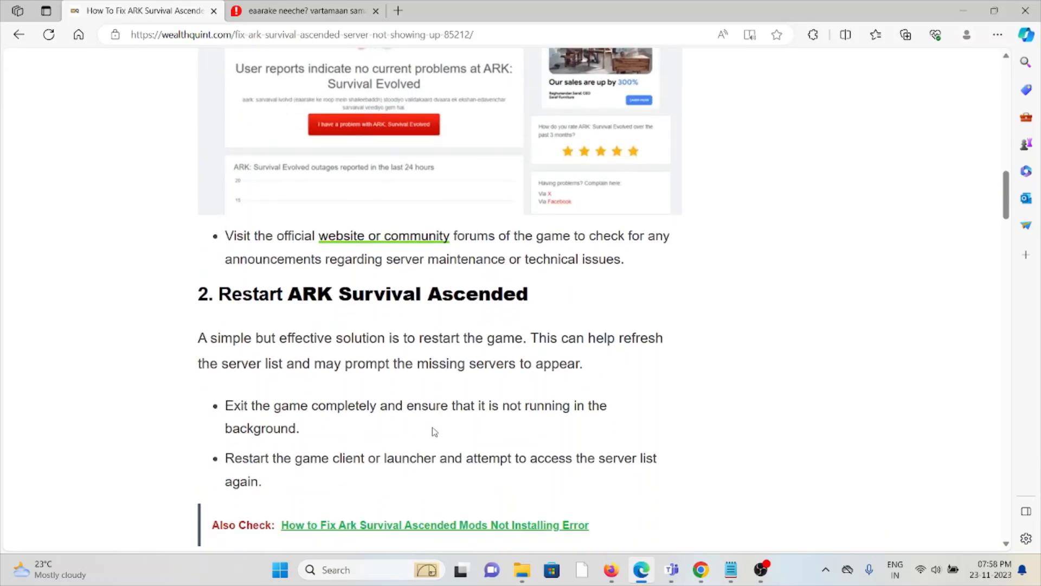
pyautogui.moveTo(428, 437)
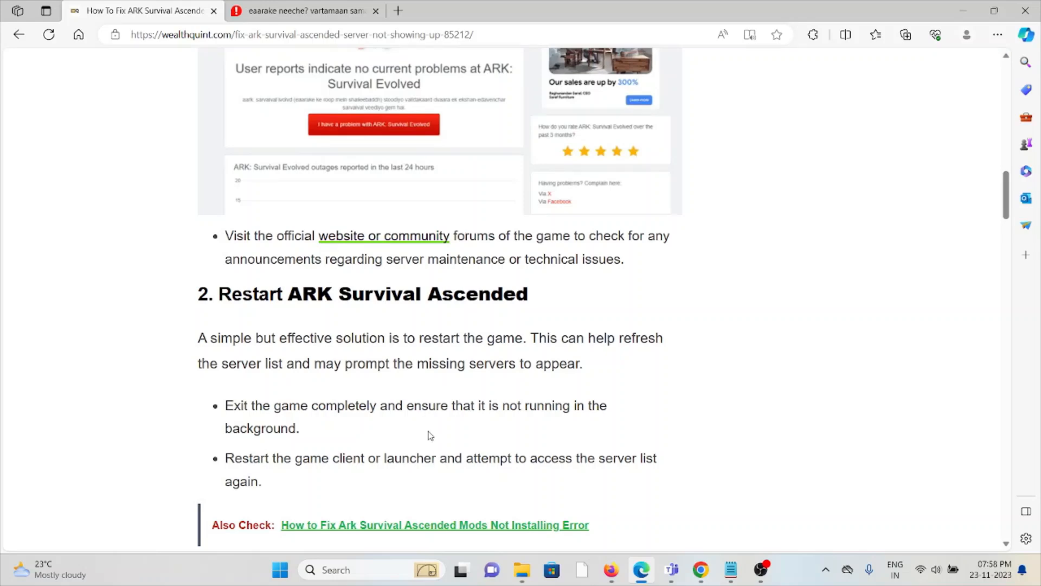
pyautogui.moveTo(446, 394)
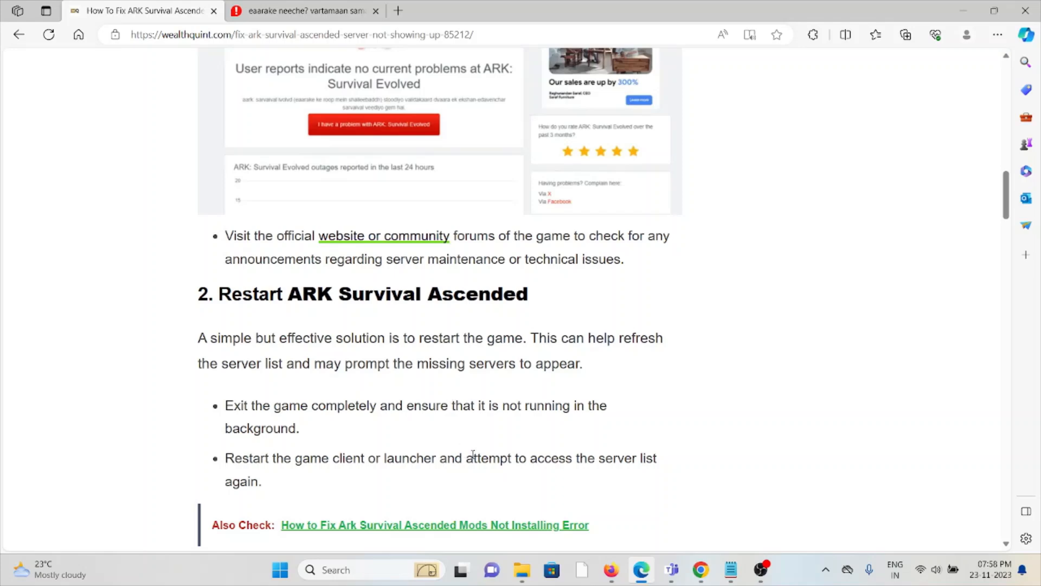
pyautogui.moveTo(473, 453)
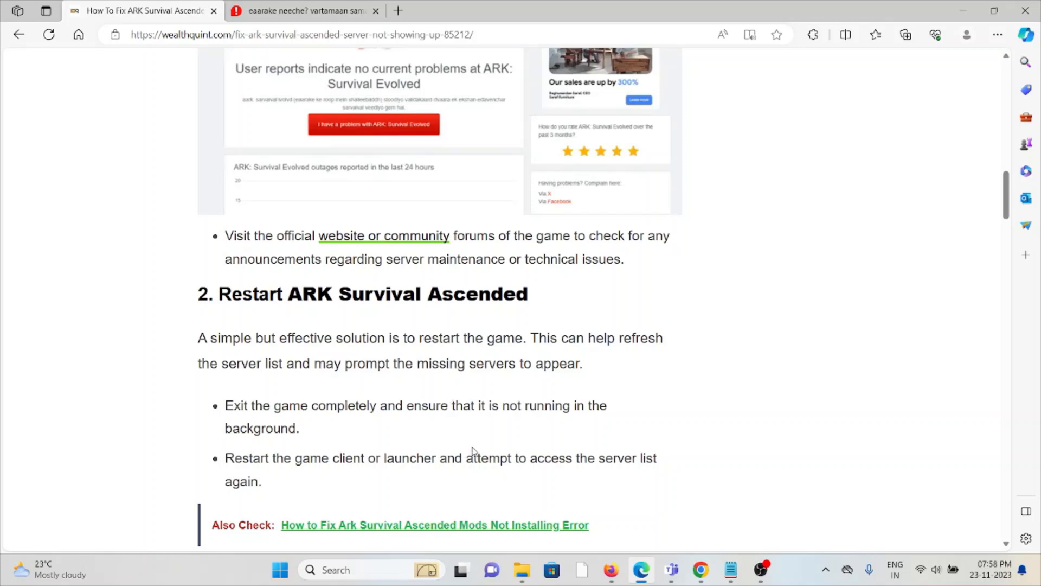
pyautogui.scroll(-3)
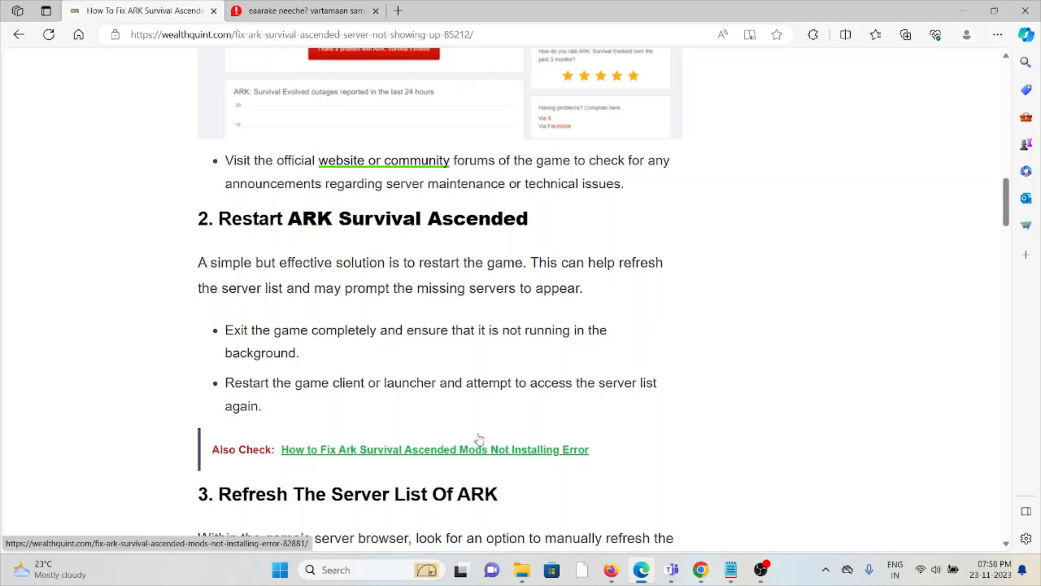
pyautogui.scroll(-3)
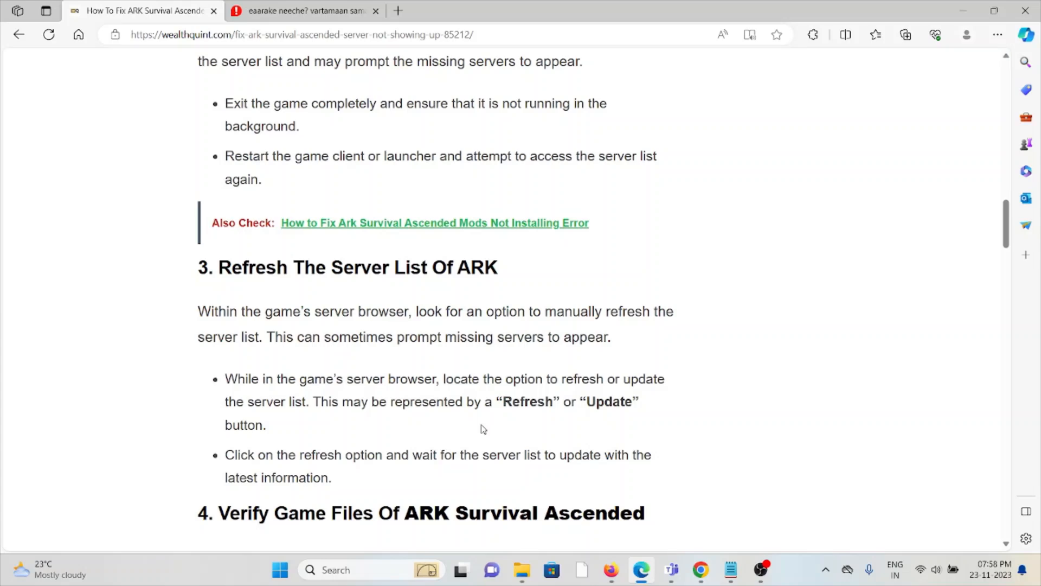
pyautogui.moveTo(490, 422)
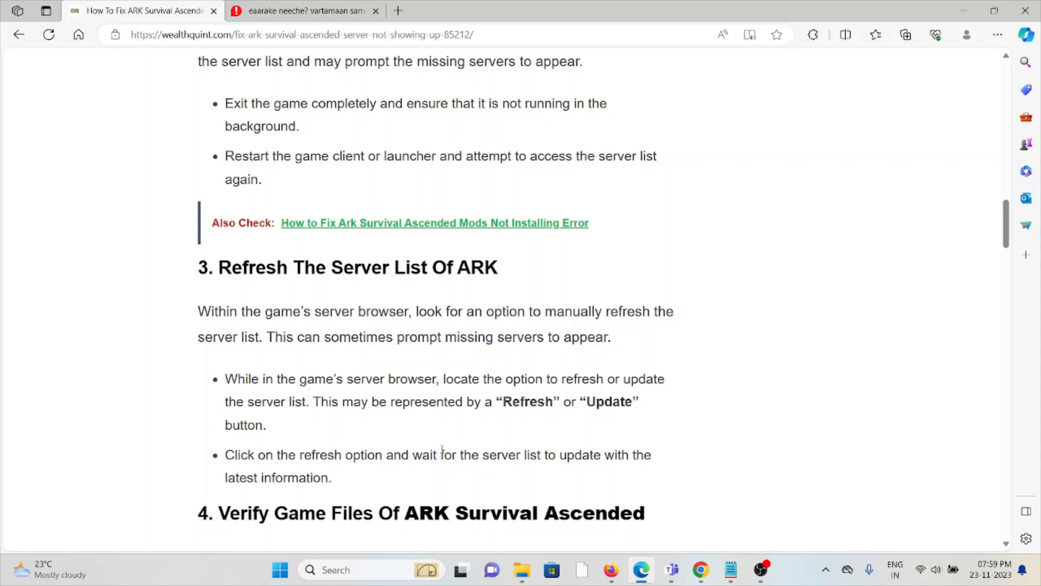
pyautogui.moveTo(429, 394)
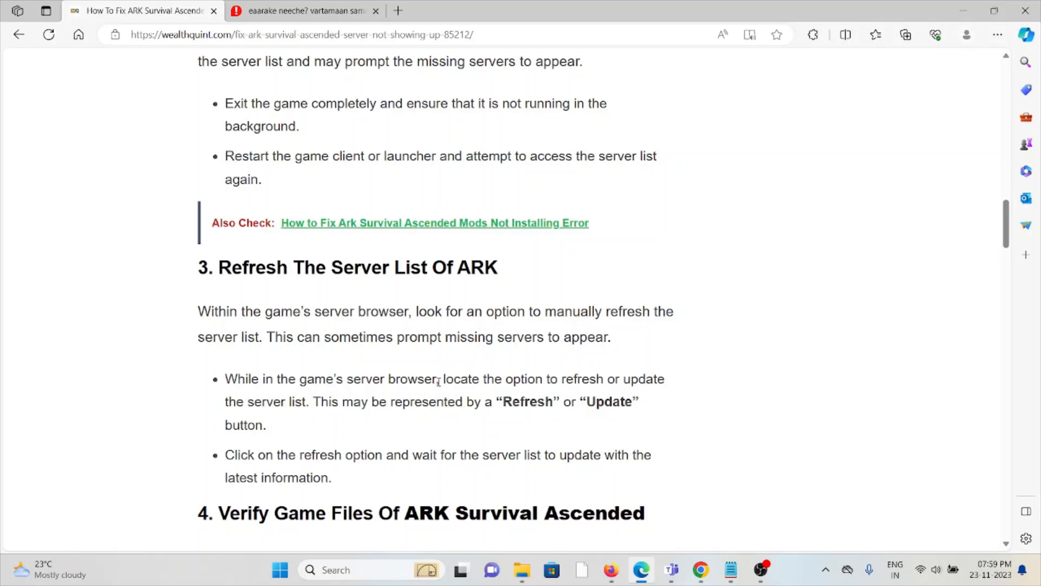
# Scroll past the refresh bullets to '4. Verify Game Files Of ARK Survival Ascended'
pyautogui.scroll(-3)
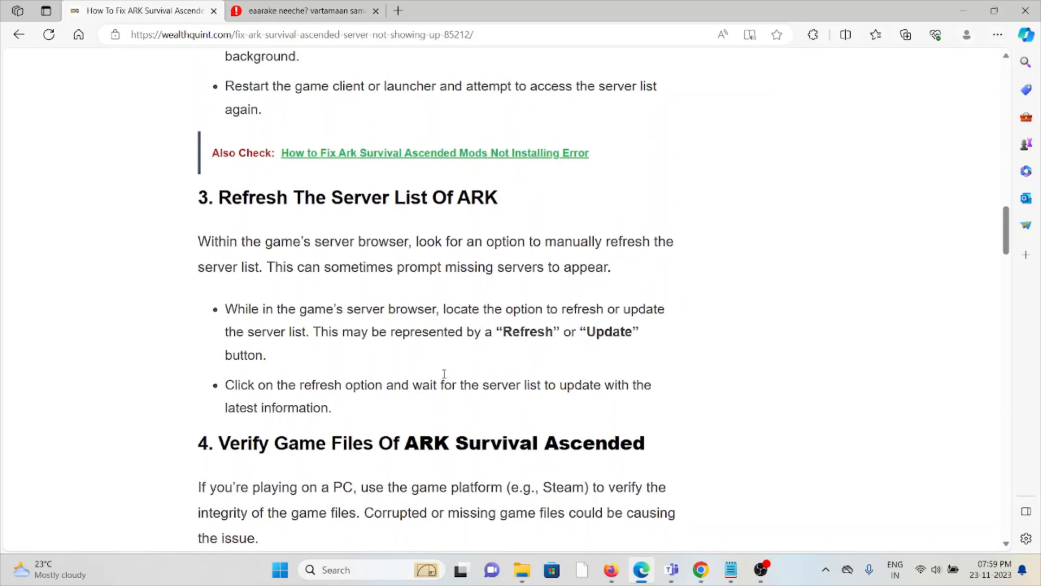
pyautogui.scroll(-3)
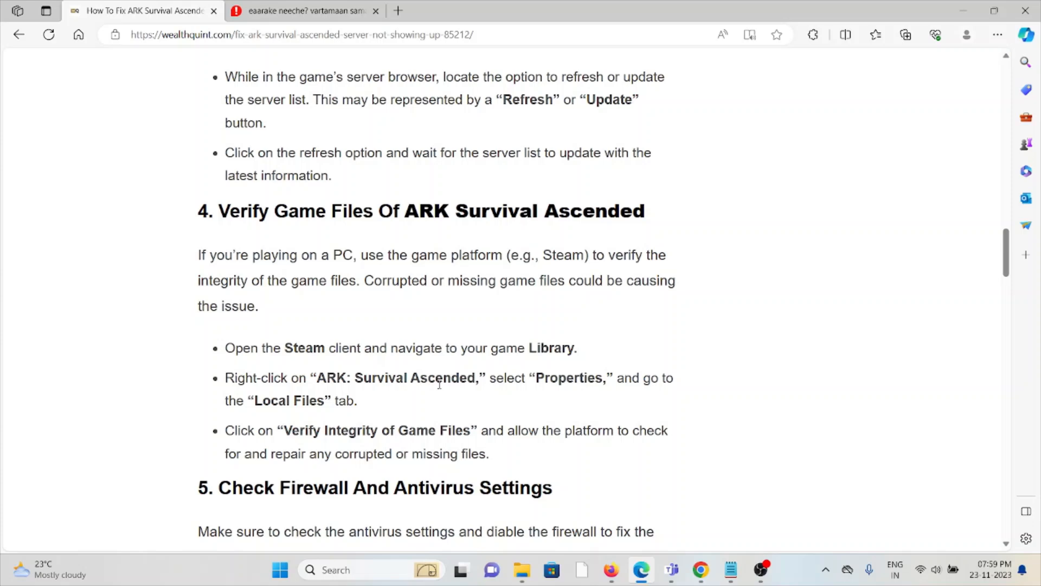
pyautogui.moveTo(559, 463)
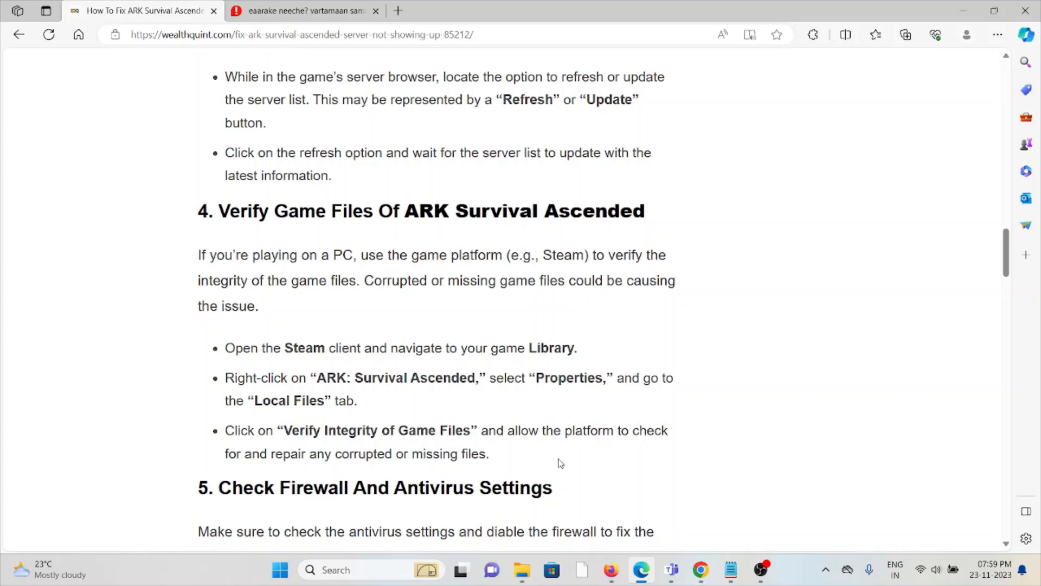
pyautogui.moveTo(564, 465)
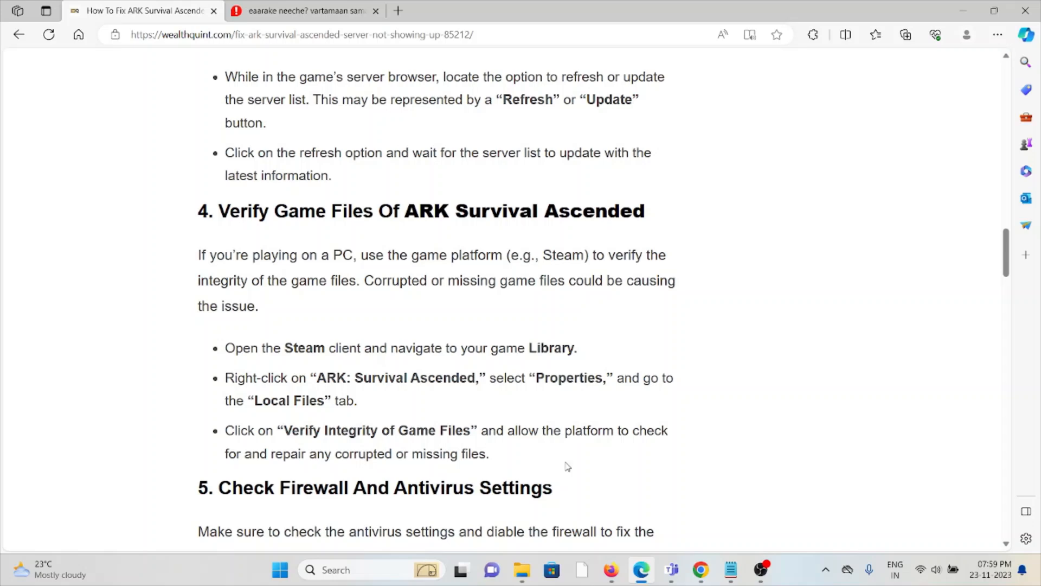
pyautogui.moveTo(575, 461)
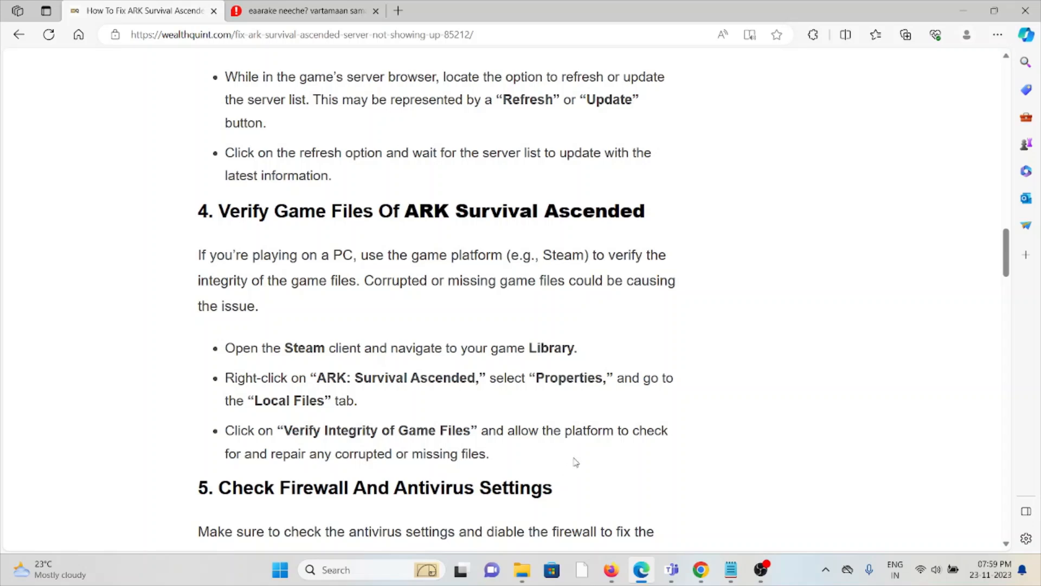
pyautogui.moveTo(585, 444)
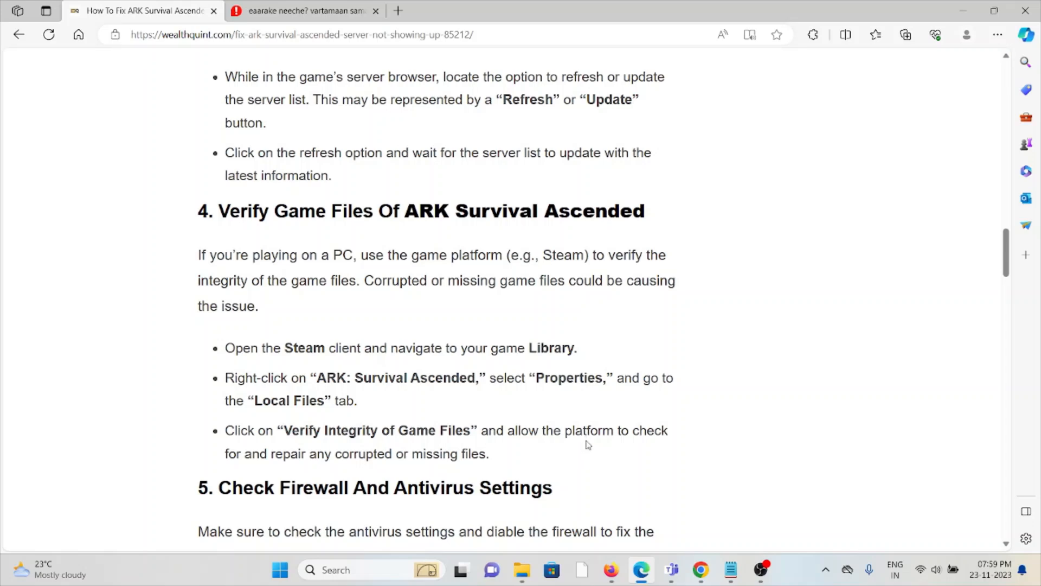
# Scroll past the Steam verification steps to '5. Check Firewall And Antivirus Settings'
pyautogui.scroll(-3)
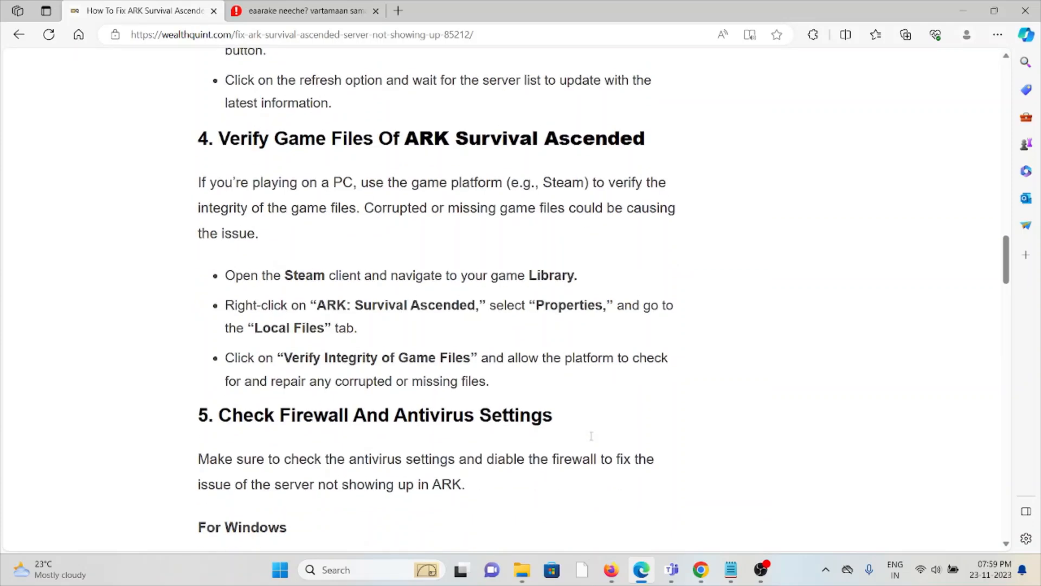
# Scroll through the For Windows firewall list to the Checking Antivirus Settings subsection
pyautogui.scroll(-3)
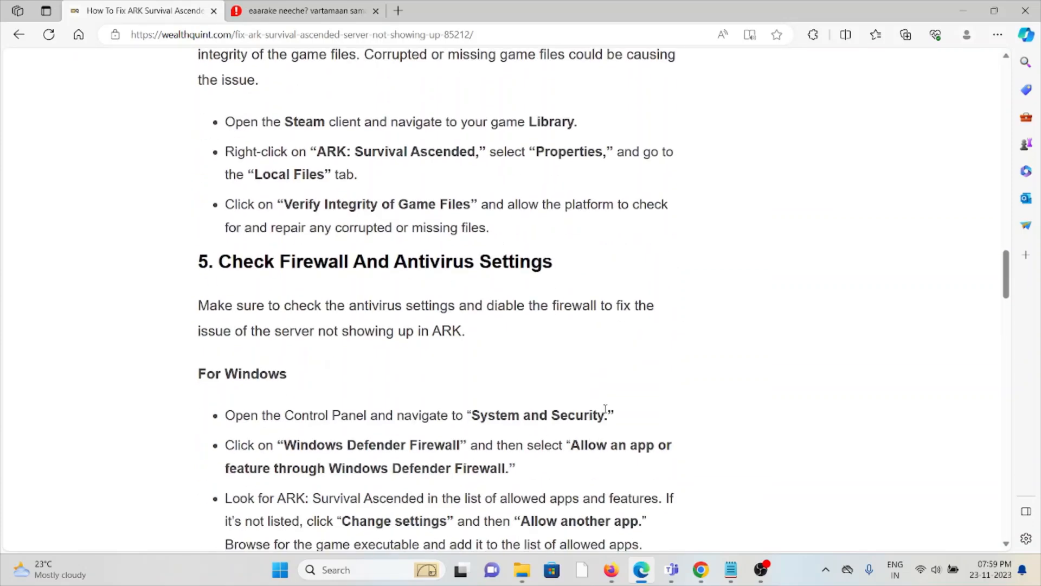
pyautogui.scroll(-3)
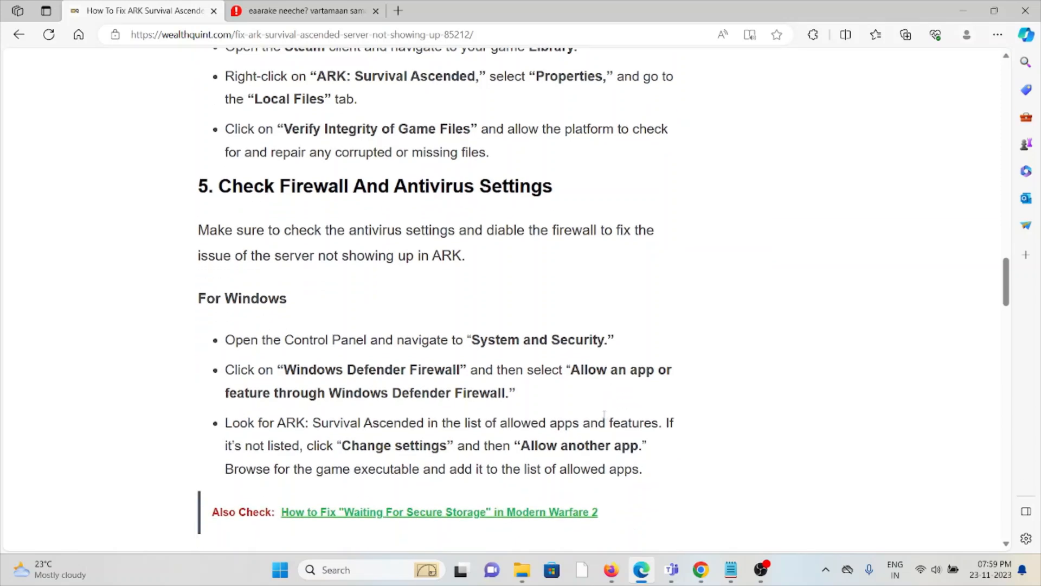
pyautogui.moveTo(605, 412)
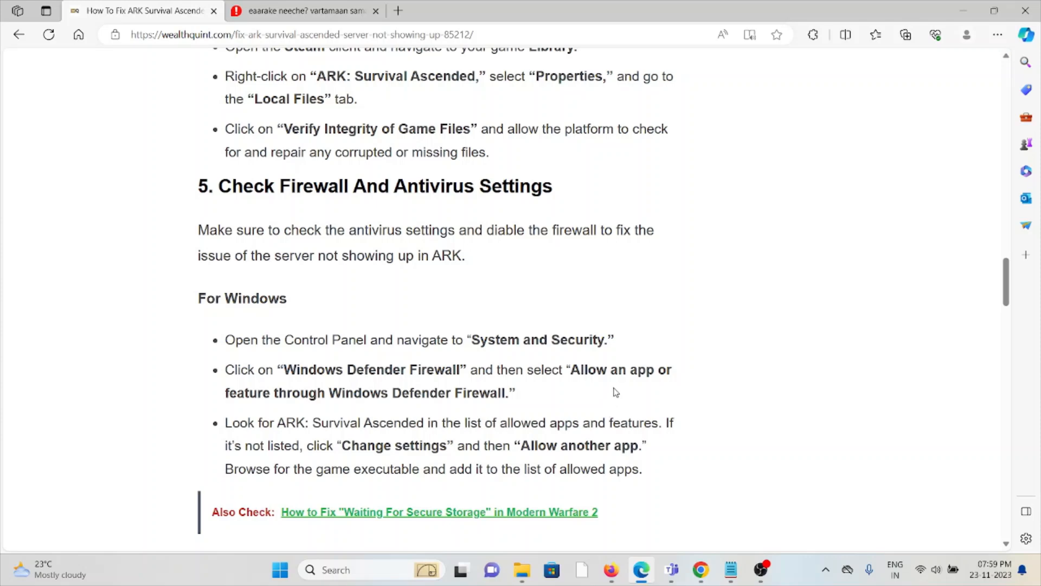
pyautogui.moveTo(630, 353)
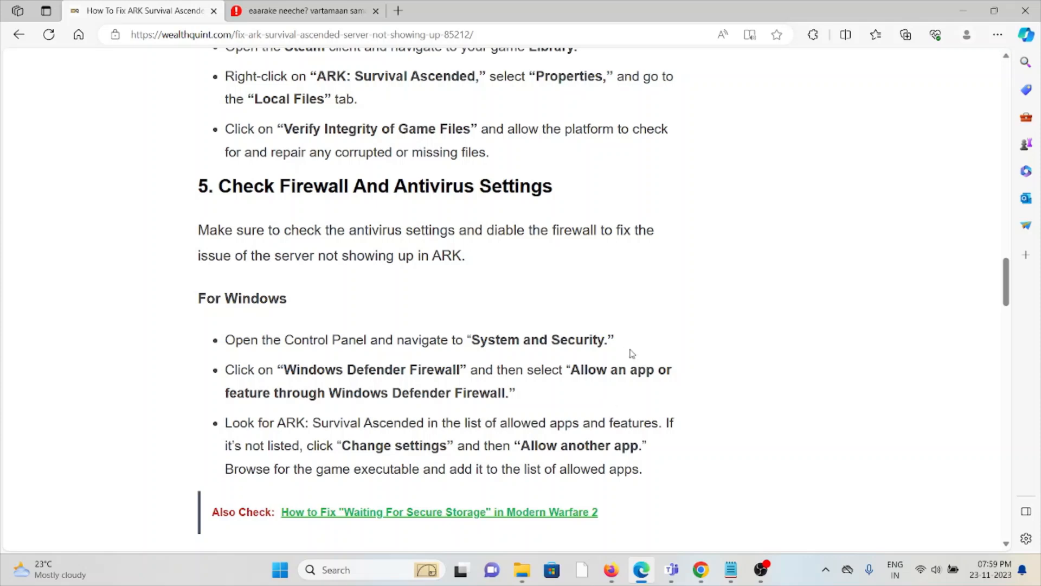
pyautogui.scroll(-3)
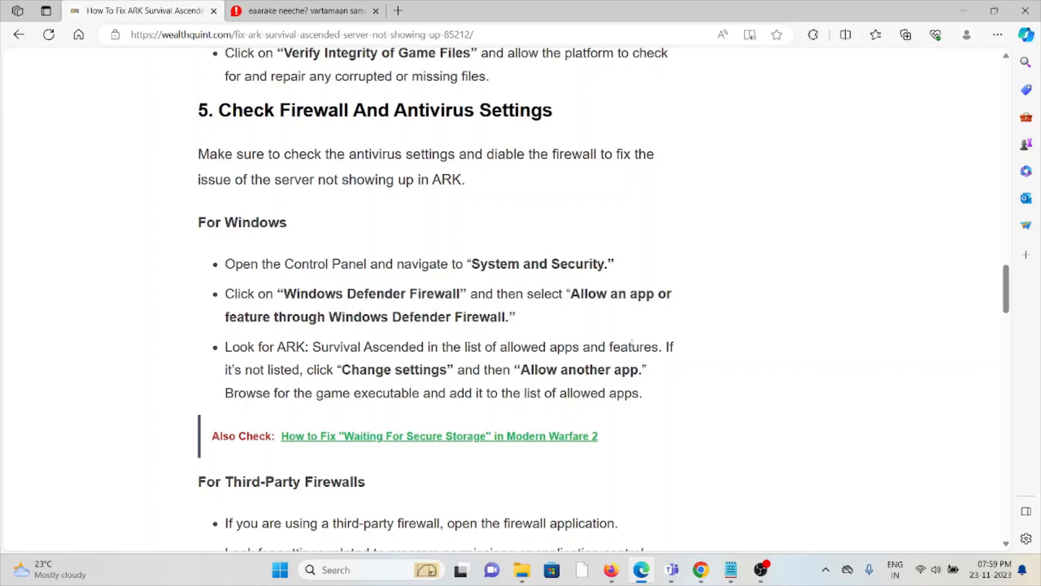
pyautogui.moveTo(631, 358)
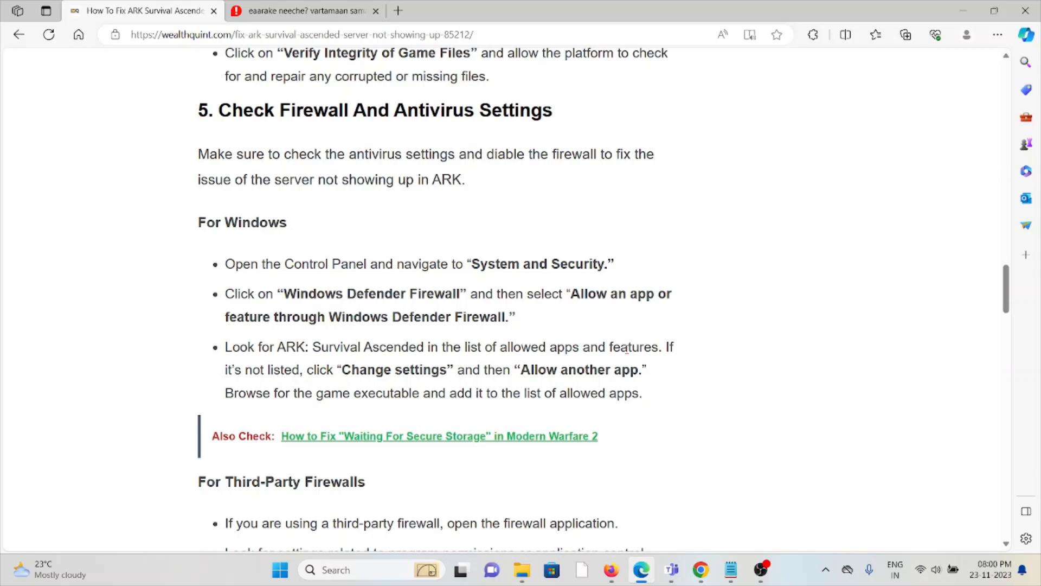
pyautogui.scroll(-3)
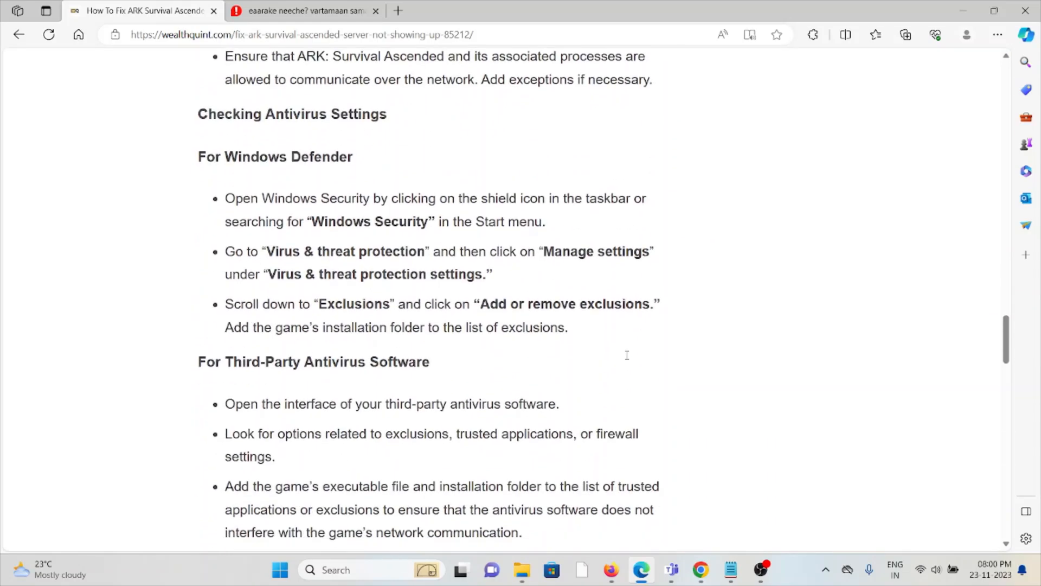
# Scroll through '6. Update ARK Survival Ascended And Mods' until the Contact Support heading shows
pyautogui.scroll(-3)
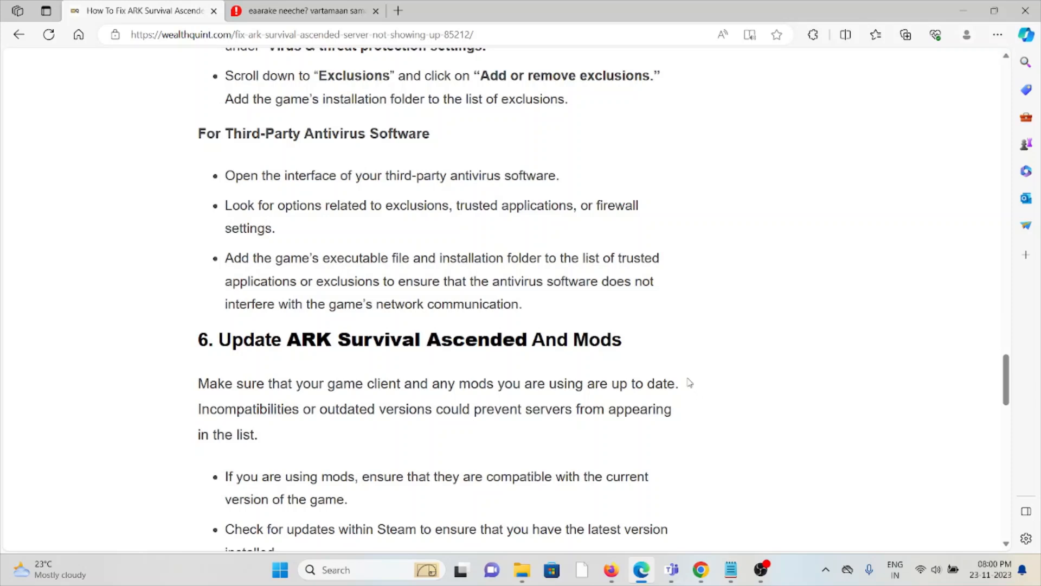
pyautogui.scroll(-3)
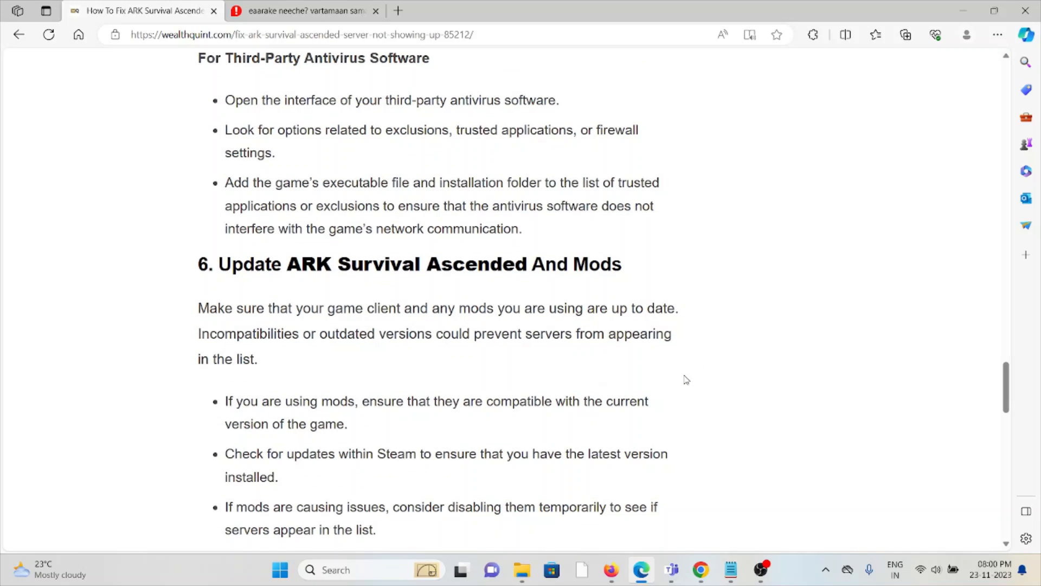
pyautogui.scroll(-3)
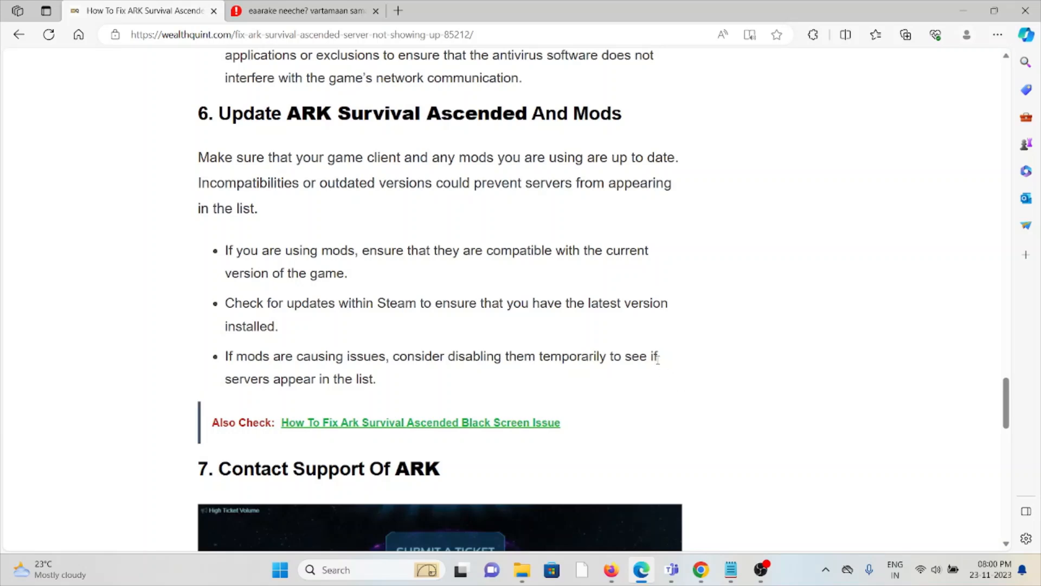
pyautogui.moveTo(659, 361)
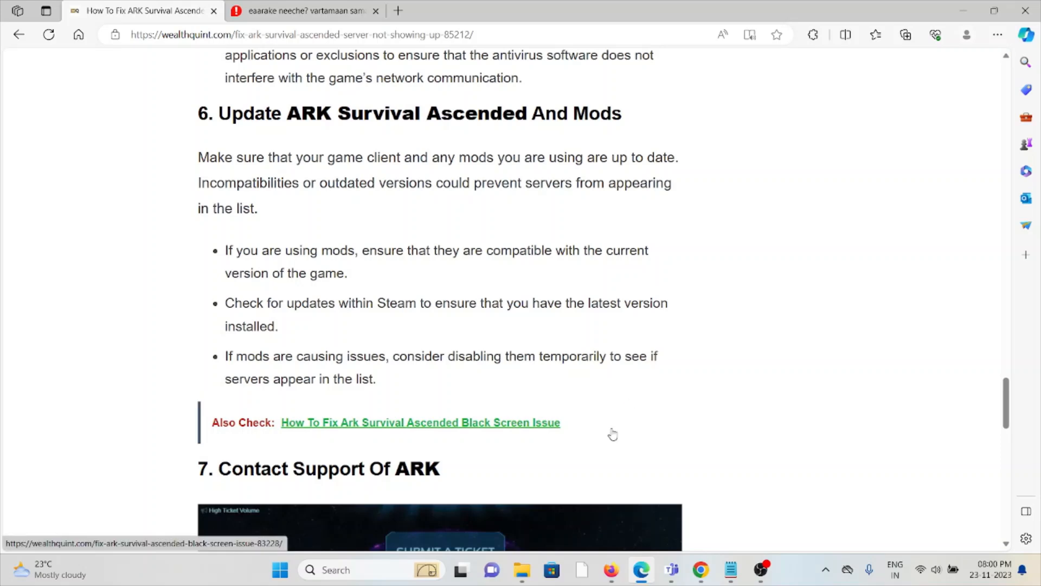
pyautogui.moveTo(629, 394)
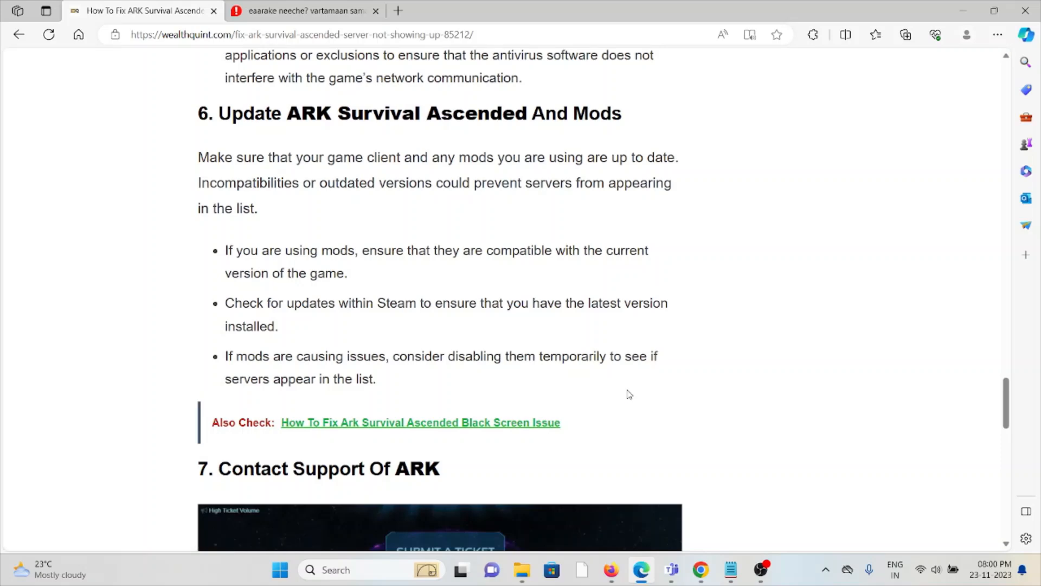
pyautogui.moveTo(637, 376)
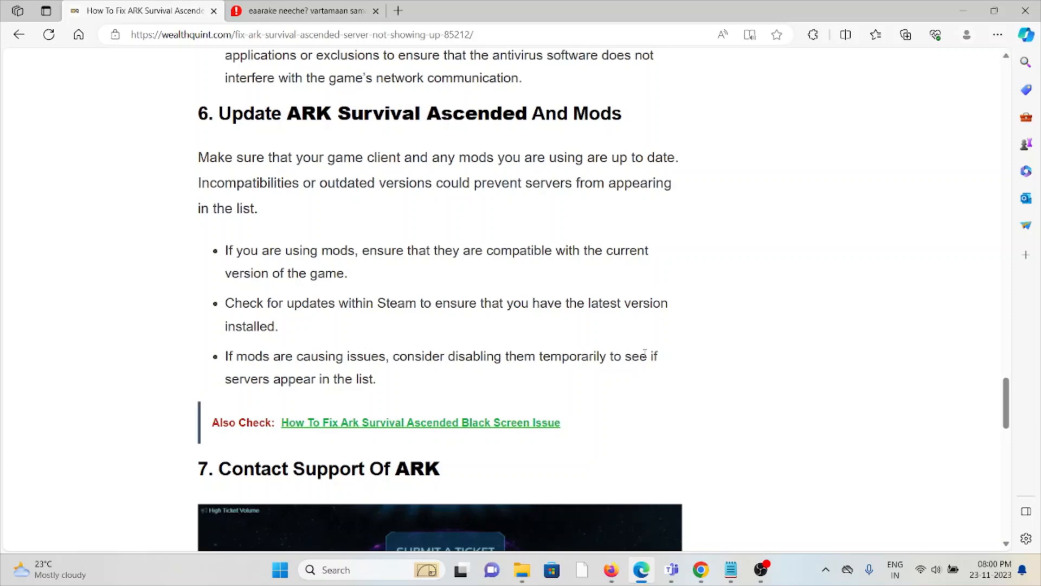
# Scroll to '7. Contact Support Of ARK' with its screenshot and the Similar Posts links
pyautogui.scroll(-3)
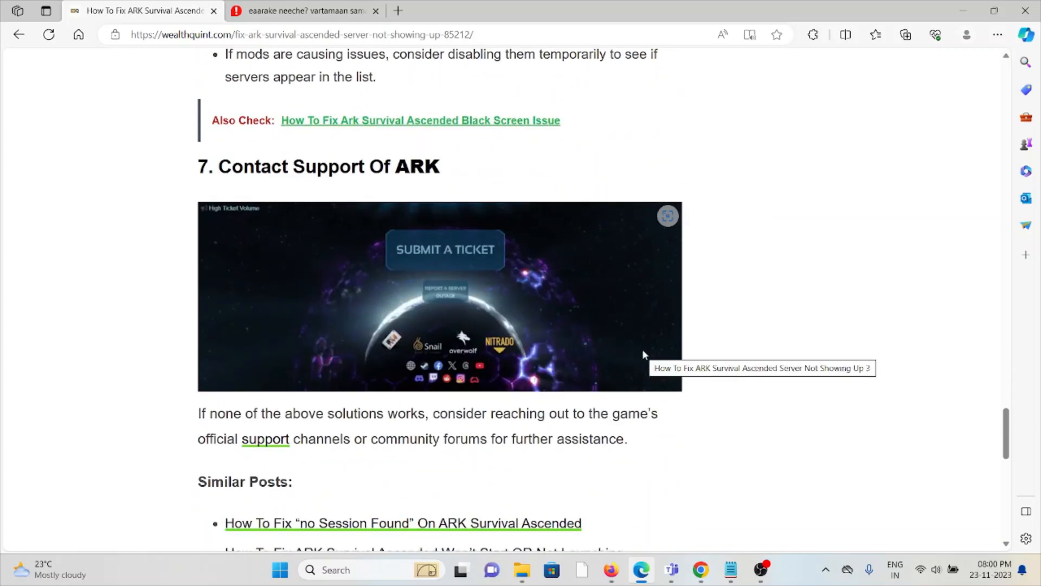
pyautogui.scroll(-3)
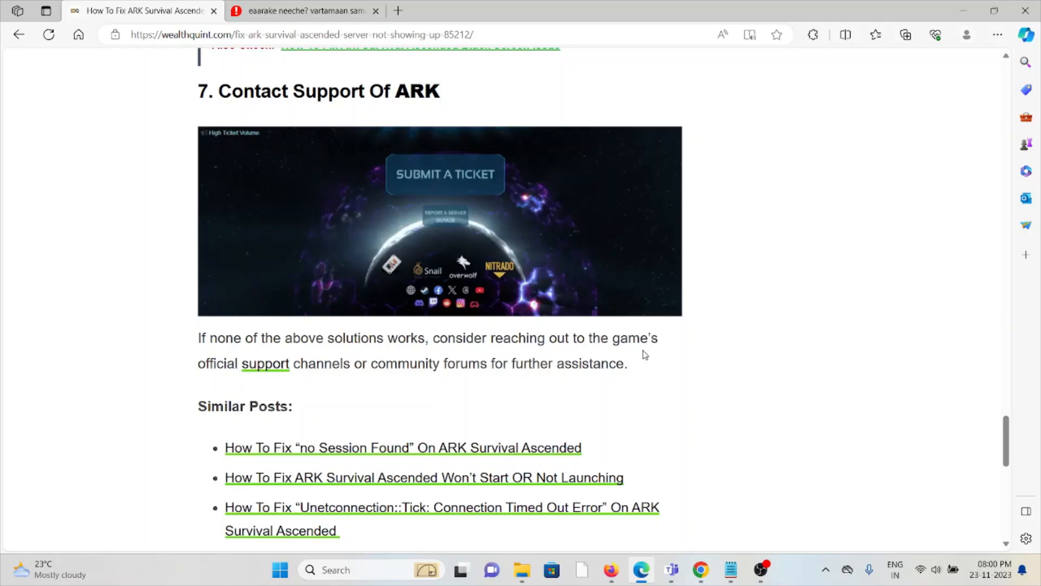
pyautogui.moveTo(660, 360)
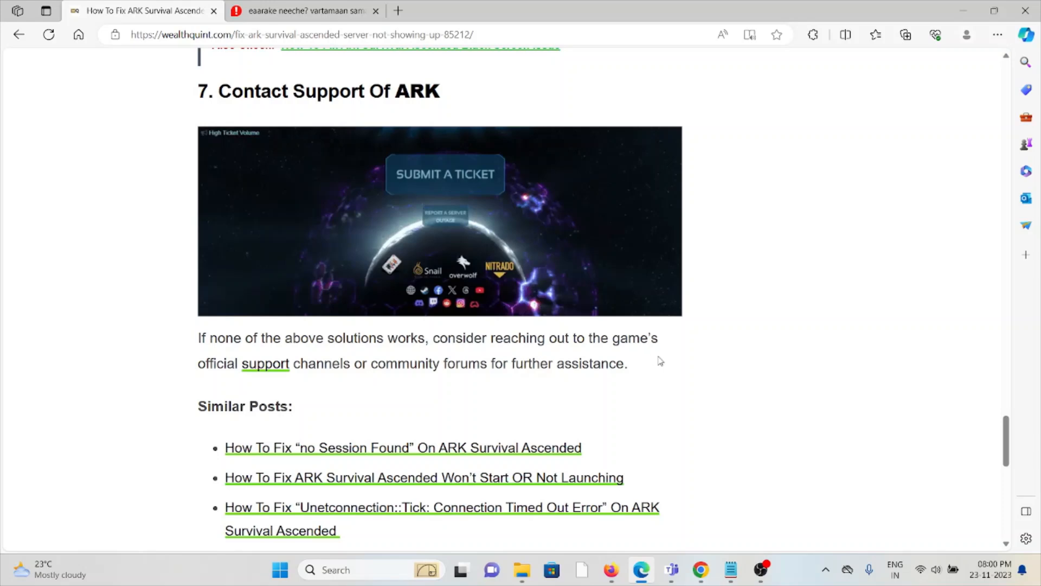